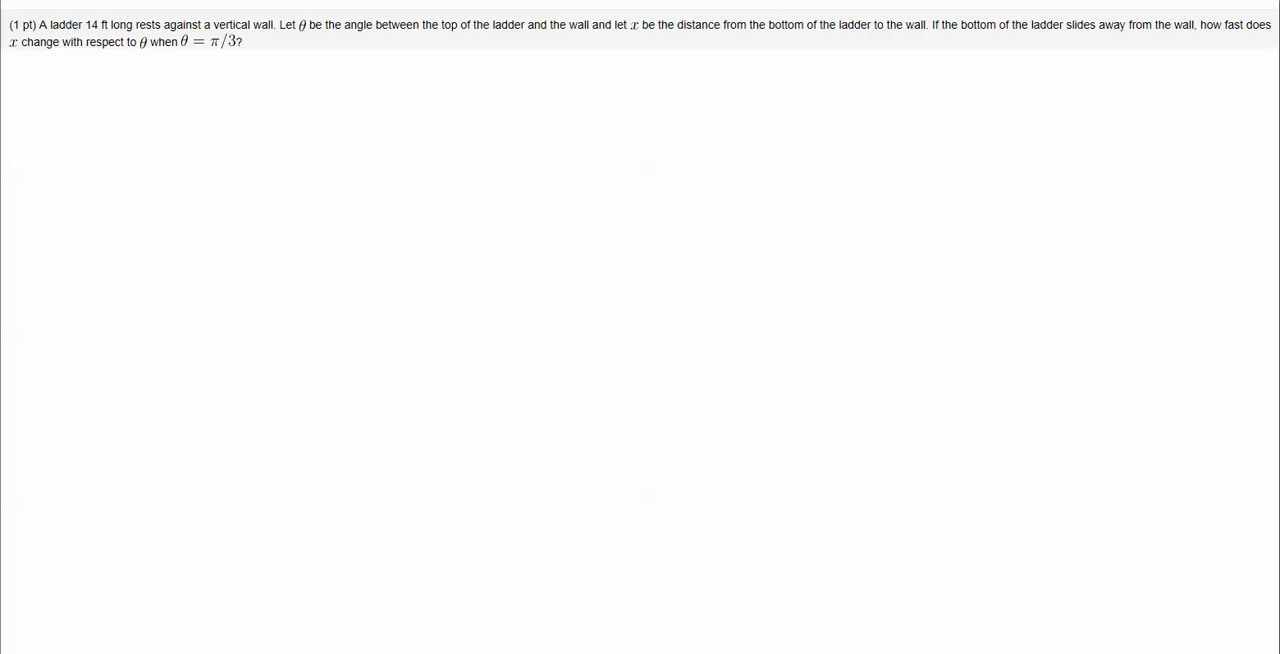
Sketch a right triangle below the problem, labelling the hypotenuse 14', top angle θ, base x
left_click_drag(70, 175, 245, 100)
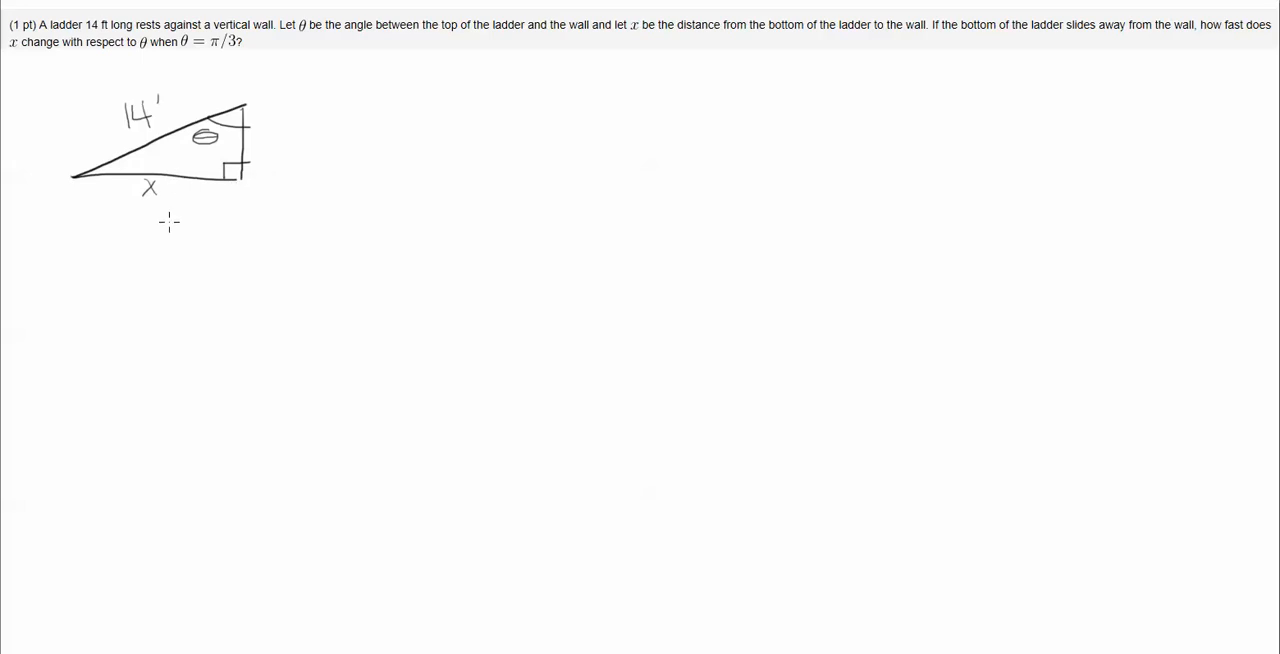
mouse_move(93, 279)
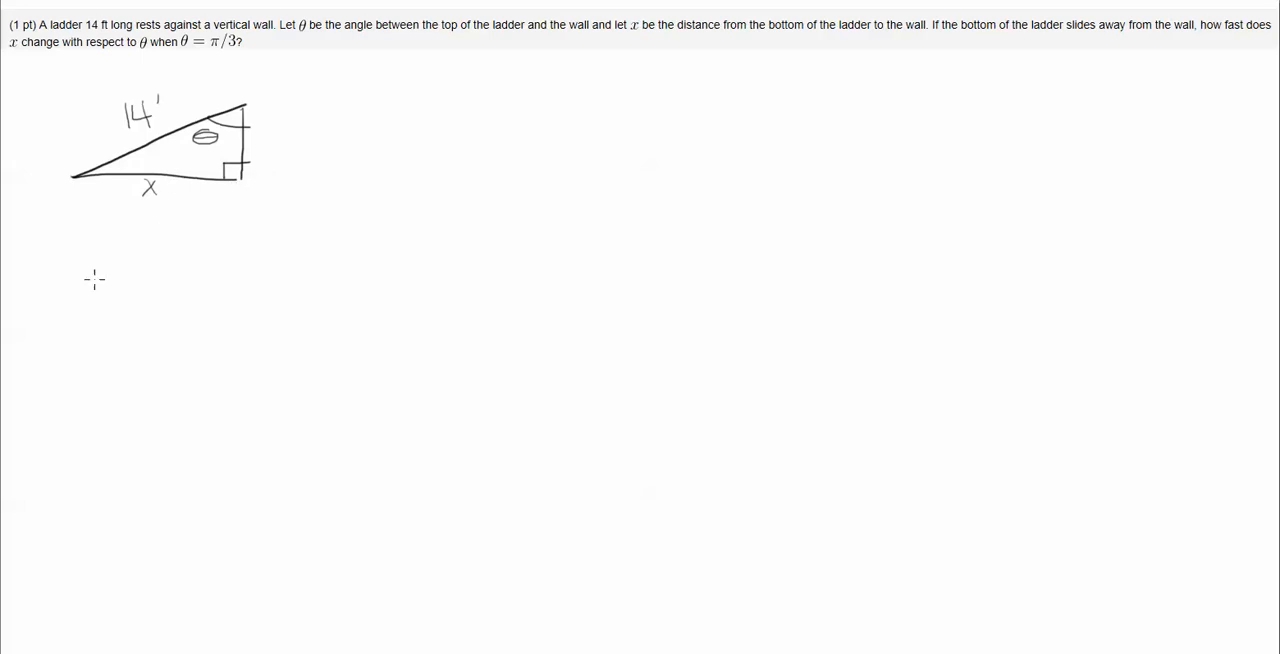